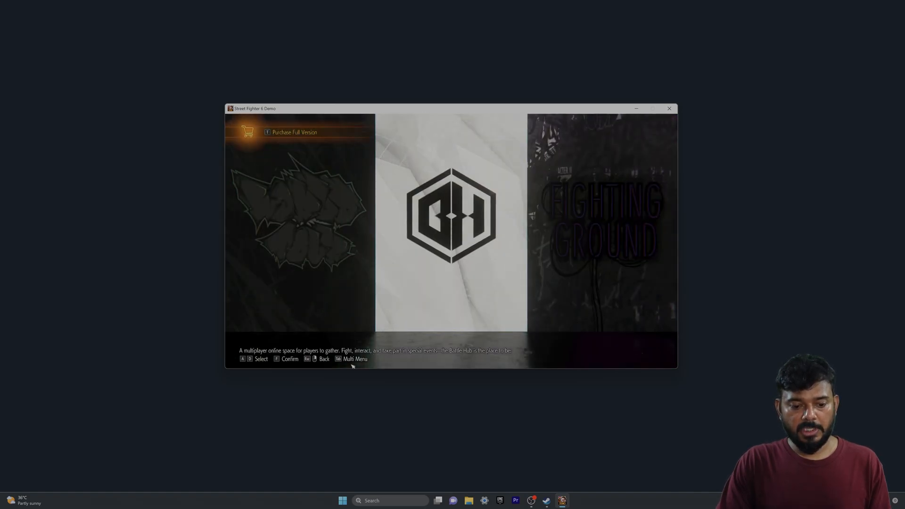
# - Reach the Graphics settings through the Multi Menu's Options entry
pyautogui.press('tab')
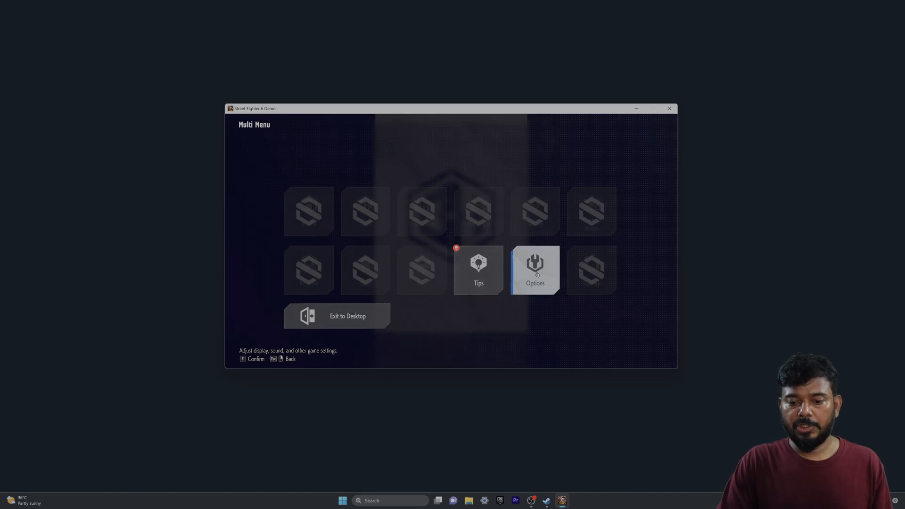
pyautogui.click(535, 270)
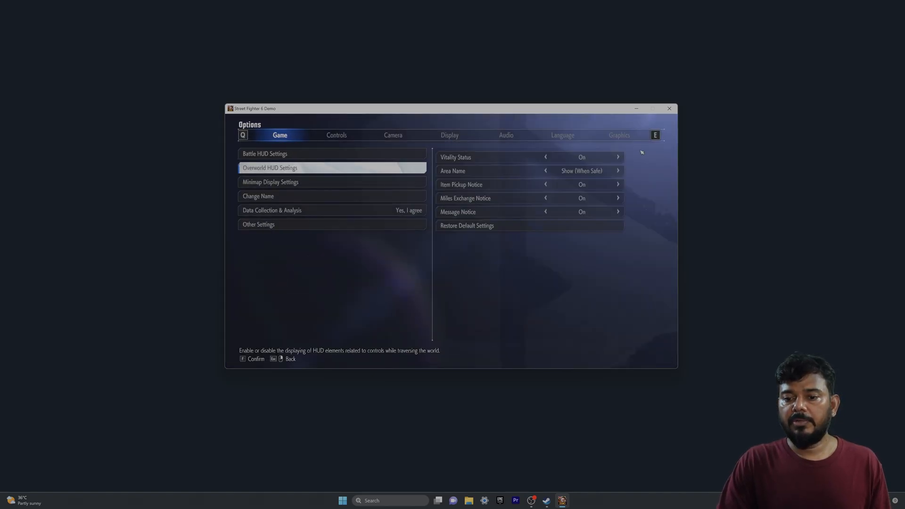
pyautogui.click(619, 135)
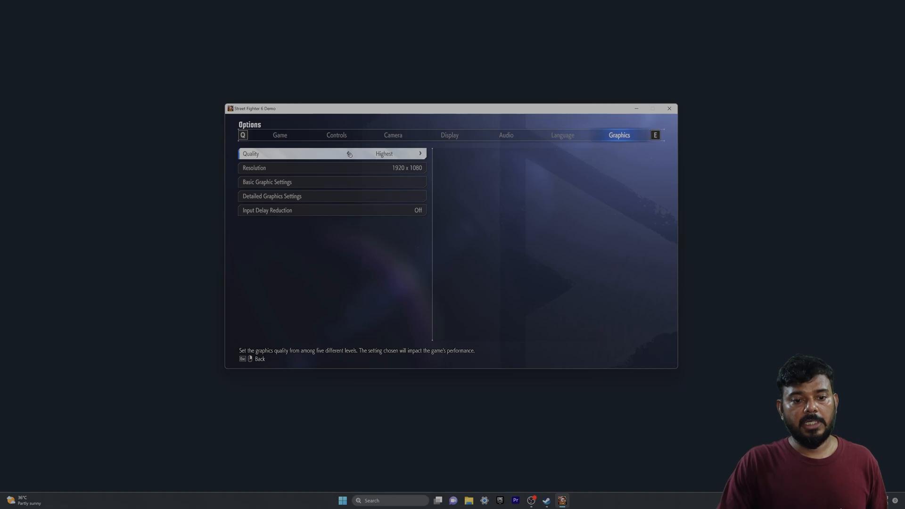
# - Expand the Resolution list to choose 3840x2160 from the available resolutions
pyautogui.click(318, 168)
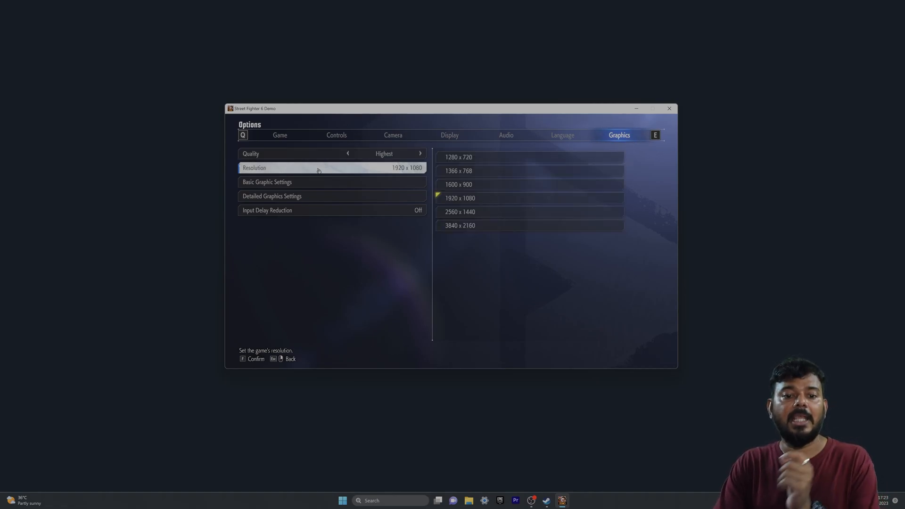
pyautogui.moveTo(480, 232)
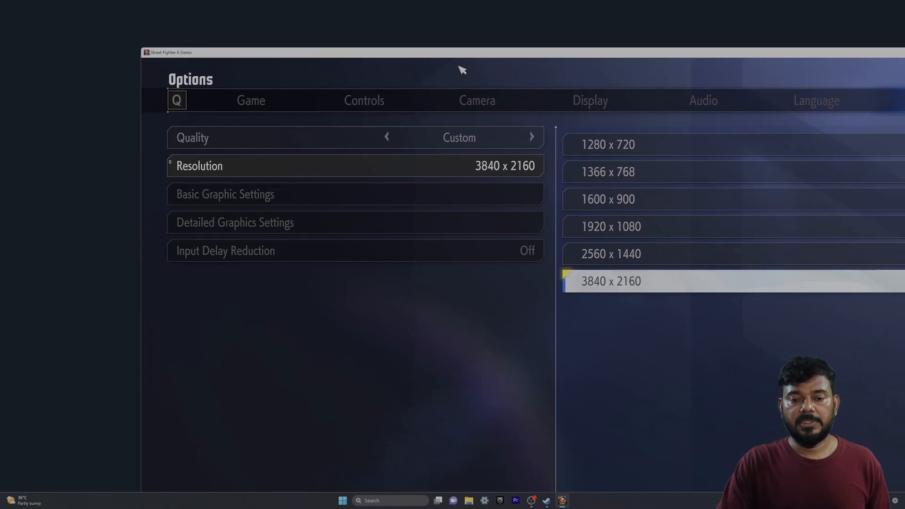
pyautogui.moveTo(486, 170)
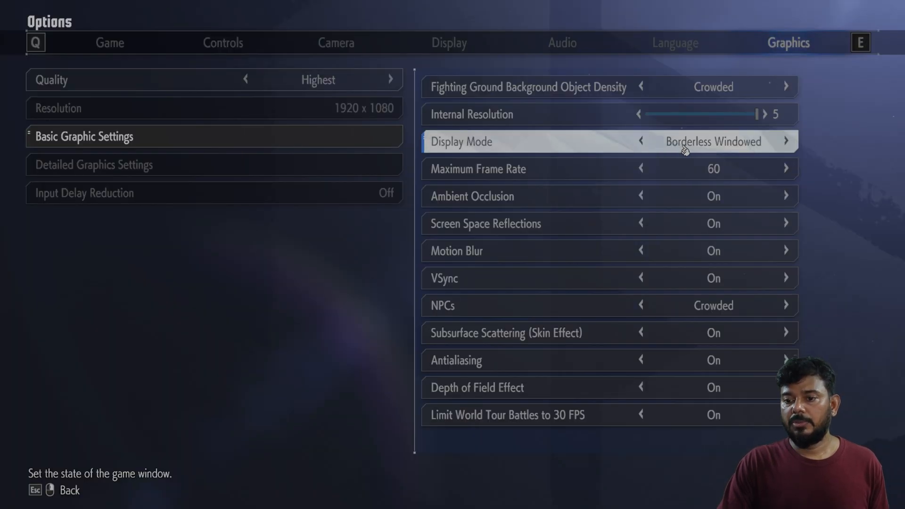
pyautogui.moveTo(719, 155)
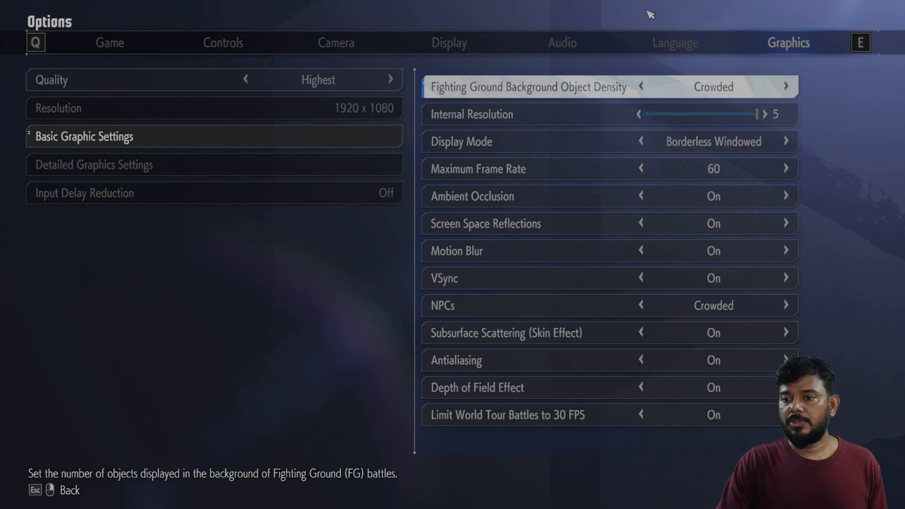
pyautogui.moveTo(731, 141)
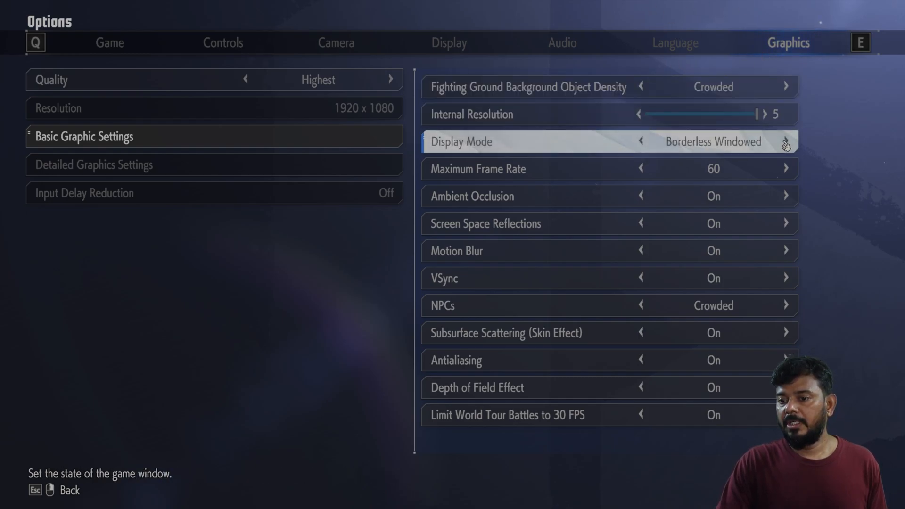
pyautogui.moveTo(743, 155)
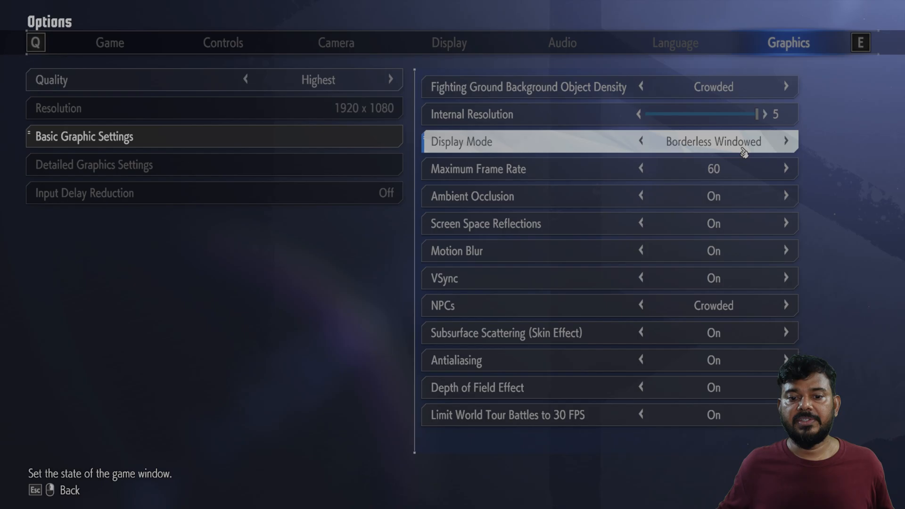
pyautogui.moveTo(587, 183)
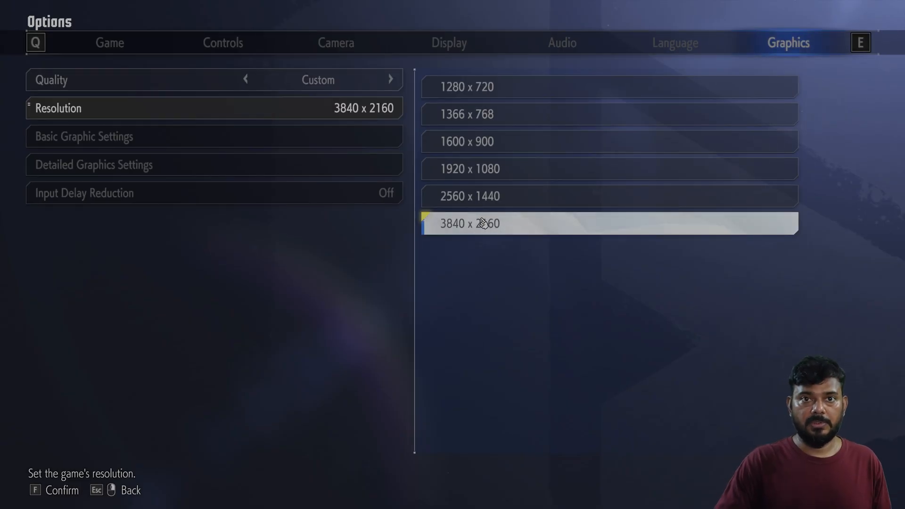
pyautogui.moveTo(488, 178)
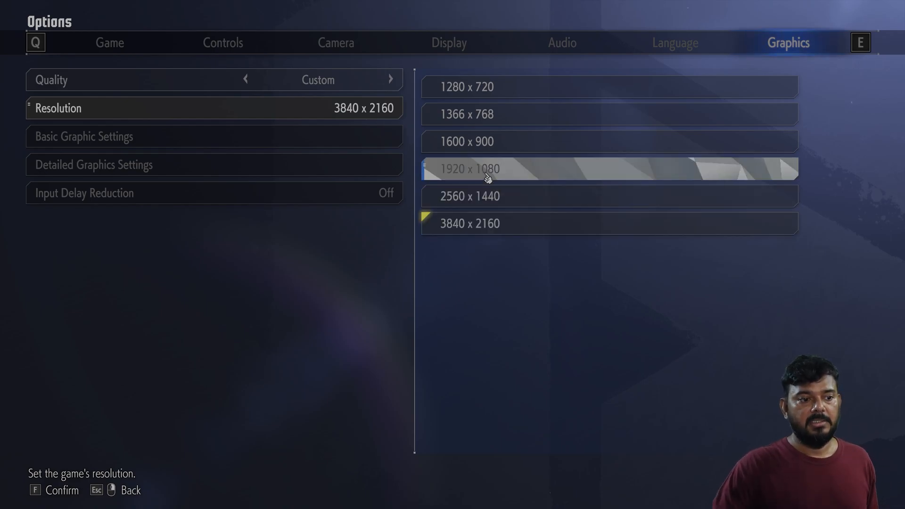